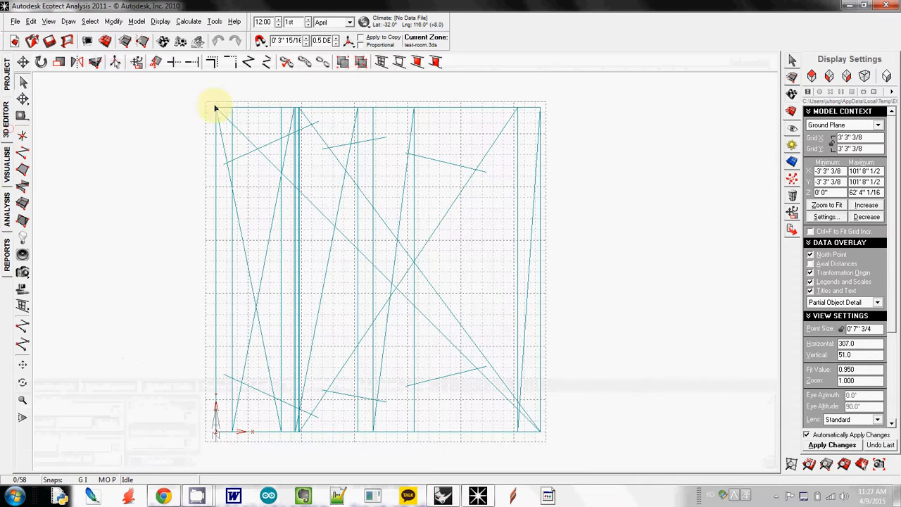
{"action": "mouse_move", "coordinate": [252, 231]}
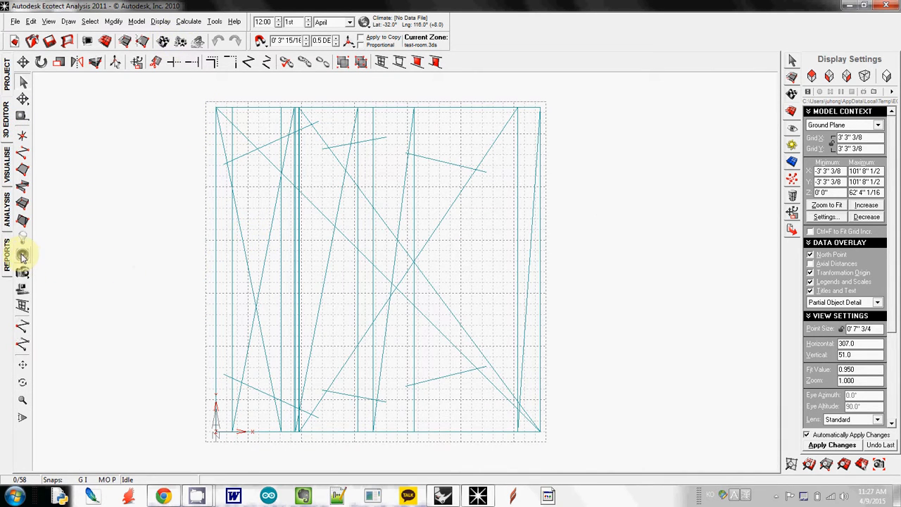
Show the Calculate menu's list of available analyses for the room model
{"action": "left_click", "coordinate": [188, 21]}
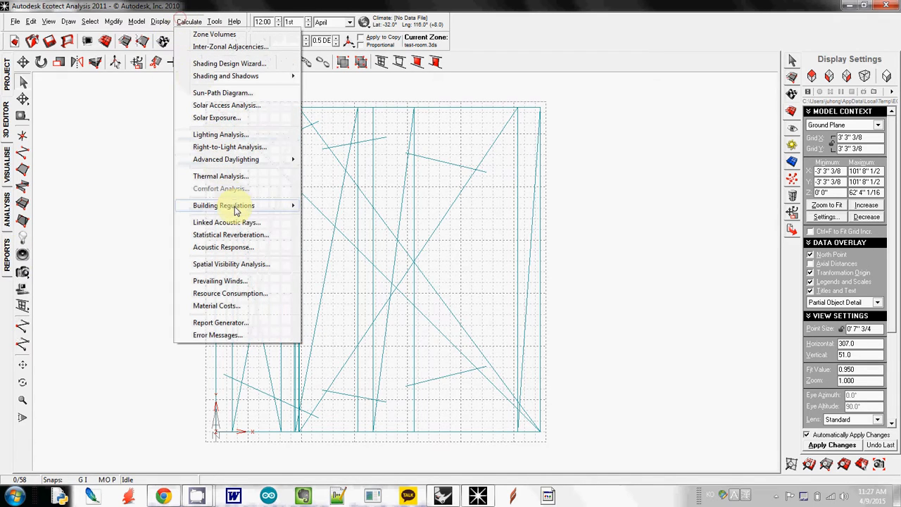
{"action": "mouse_move", "coordinate": [225, 223]}
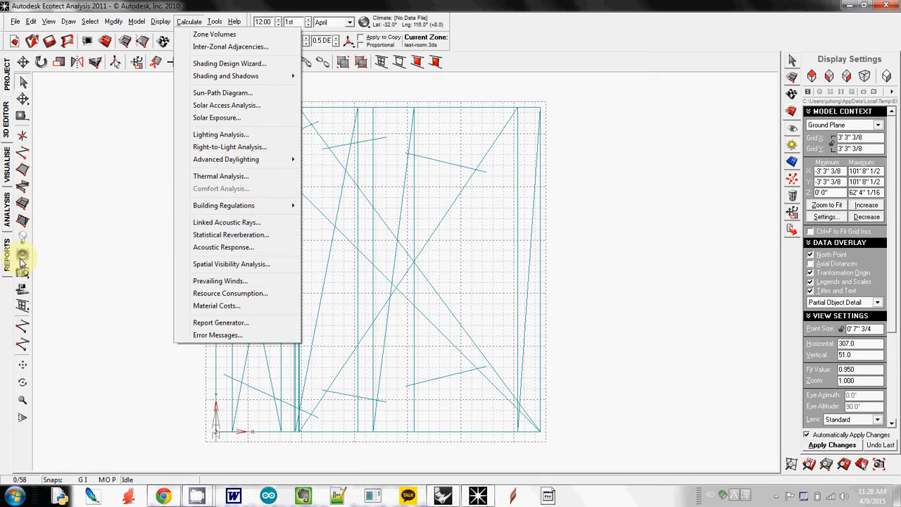
Dismiss the menu and drag the speaker upward off the floor with the Select tool
{"action": "left_click", "coordinate": [250, 325]}
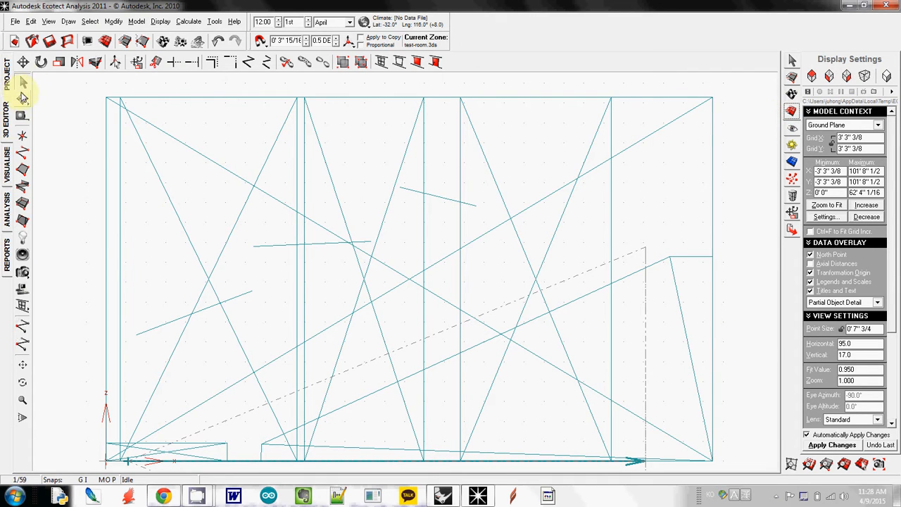
{"action": "left_click", "coordinate": [23, 98]}
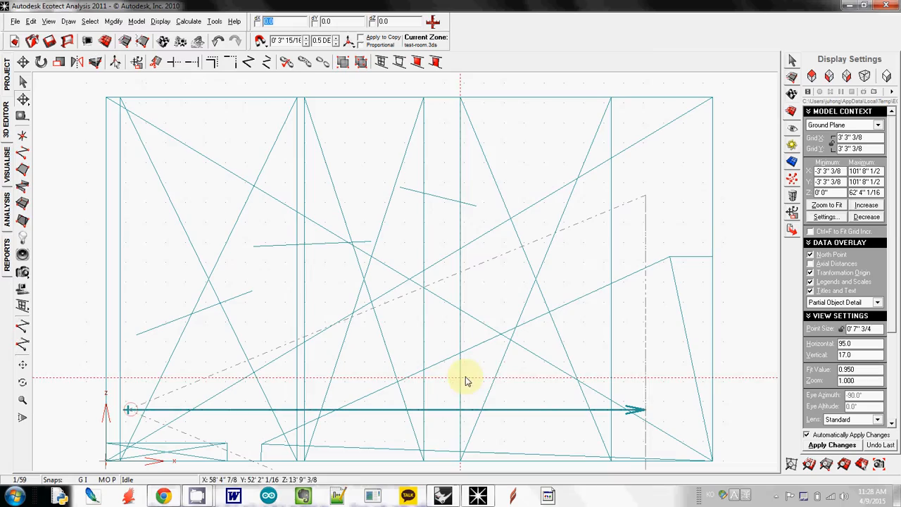
{"action": "left_click_drag", "start_coordinate": [468, 380], "coordinate": [373, 310]}
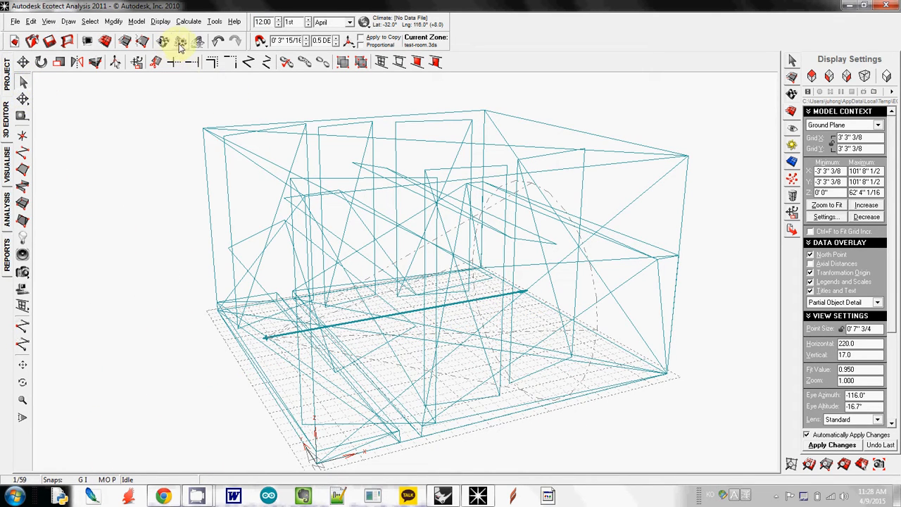
Run Linked Acoustic Rays from the speaker, keeping the default spray parameters
{"action": "left_click", "coordinate": [189, 21]}
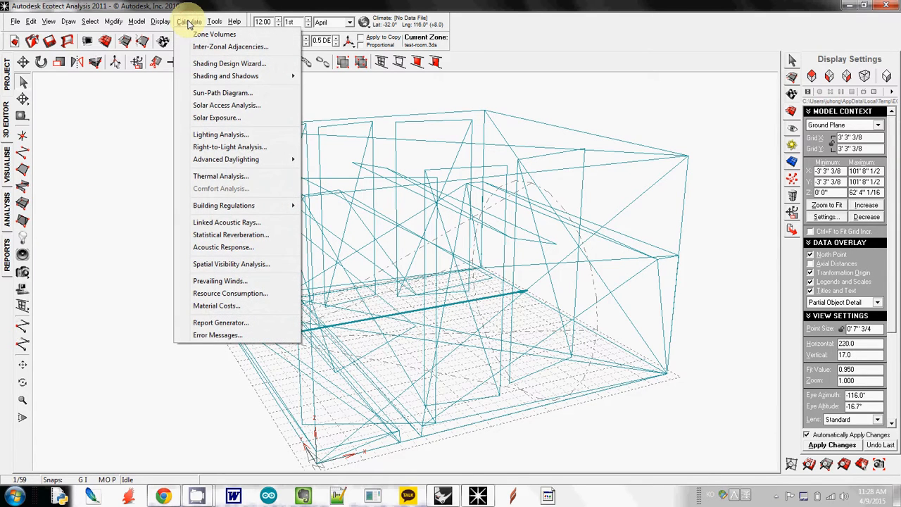
{"action": "mouse_move", "coordinate": [225, 222]}
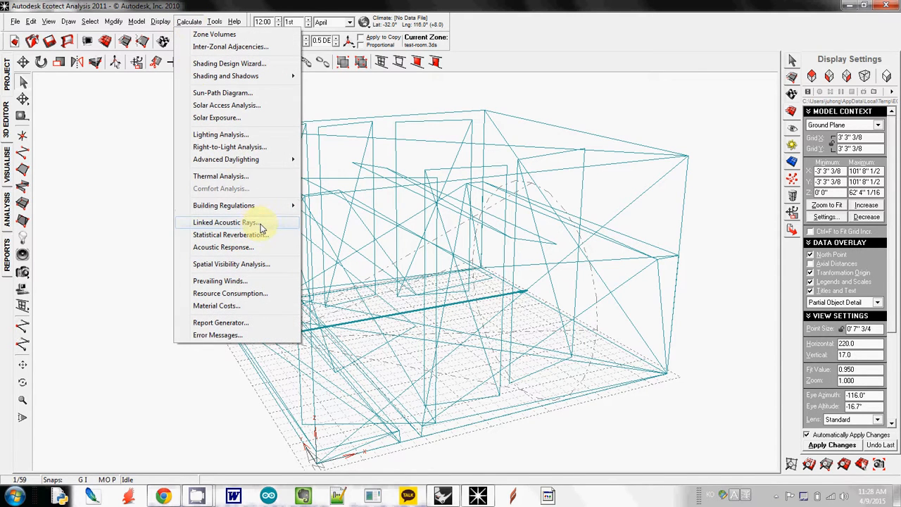
{"action": "left_click", "coordinate": [226, 222]}
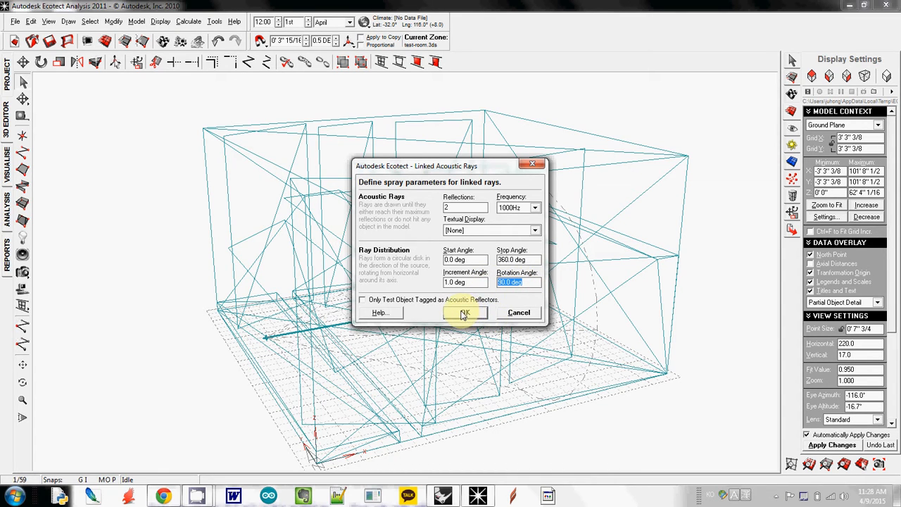
{"action": "left_click", "coordinate": [465, 312]}
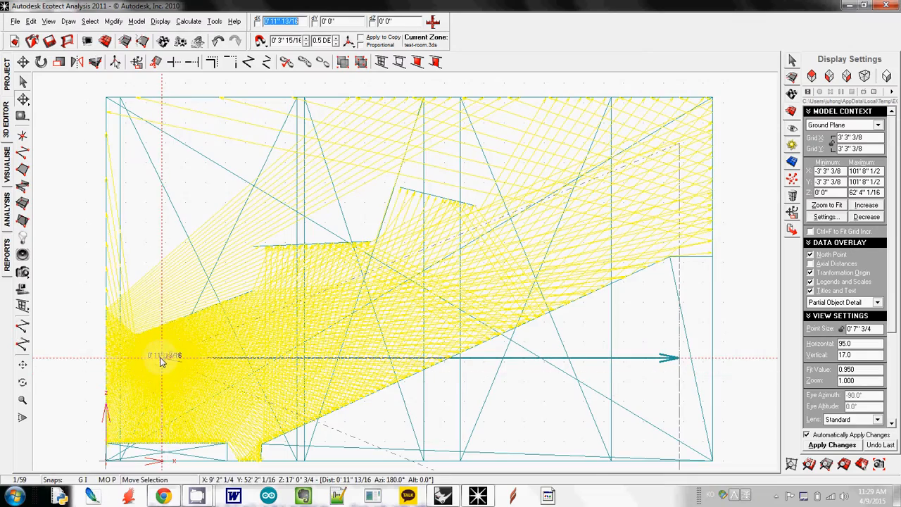
Drag the speaker to a lower spot so its yellow ray spray updates
{"action": "left_click_drag", "start_coordinate": [161, 360], "coordinate": [176, 405]}
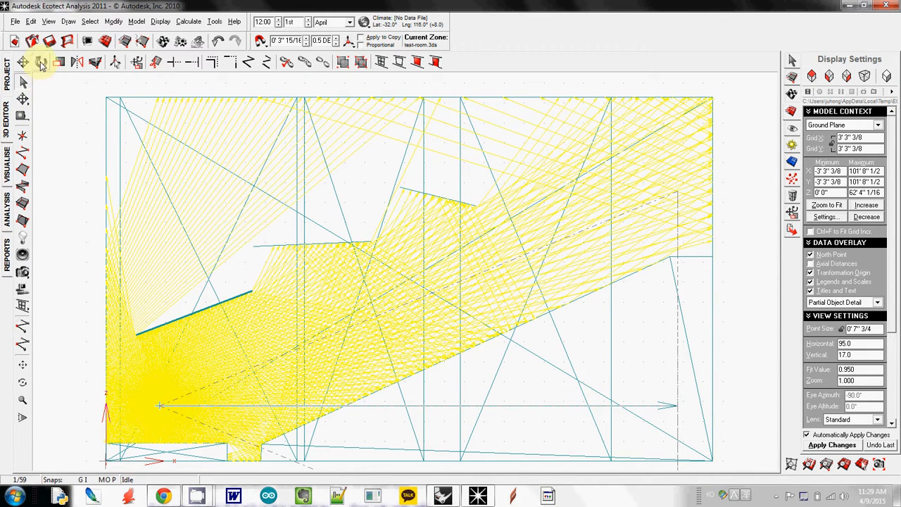
Rotate the speaker's aiming direction with the rotate tool
{"action": "left_click", "coordinate": [41, 62]}
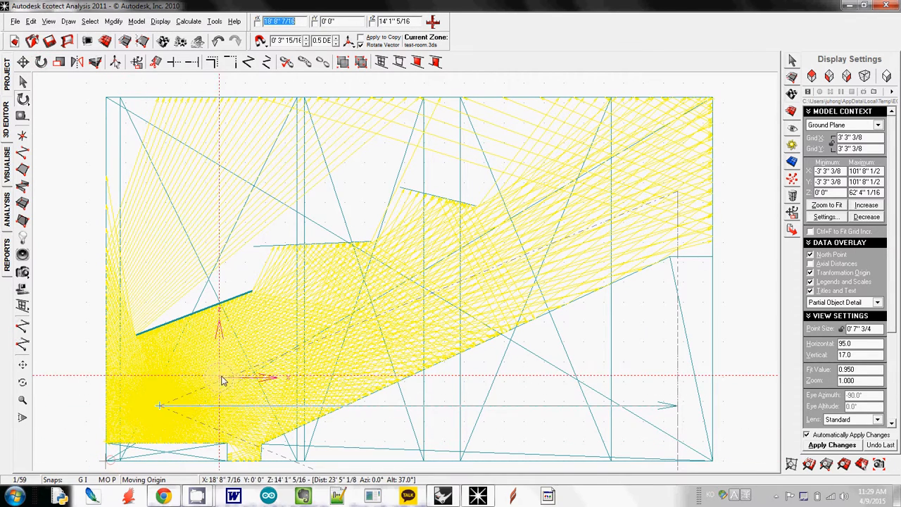
{"action": "left_click_drag", "start_coordinate": [220, 380], "coordinate": [163, 380]}
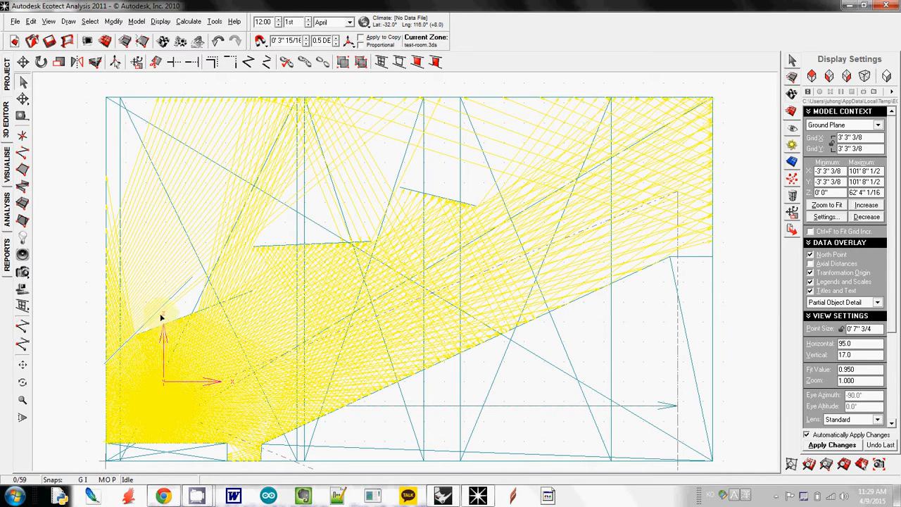
{"action": "mouse_move", "coordinate": [219, 318]}
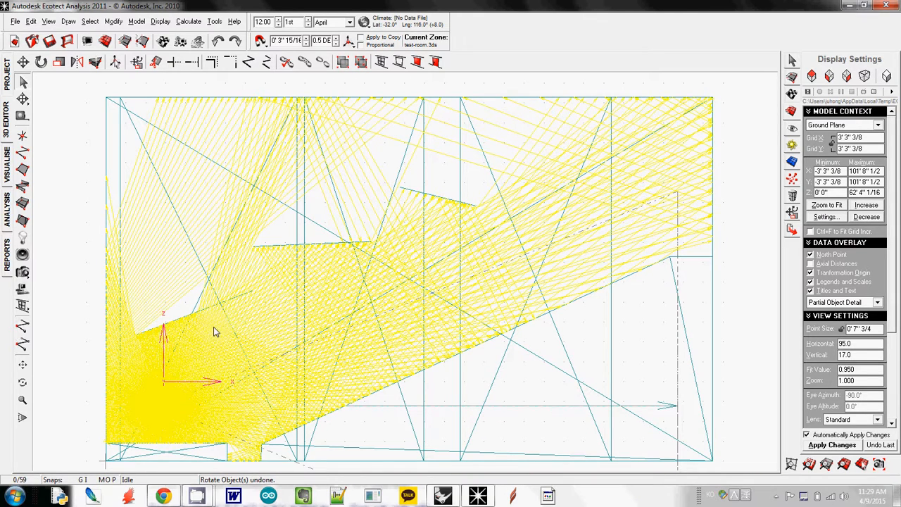
{"action": "mouse_move", "coordinate": [242, 365]}
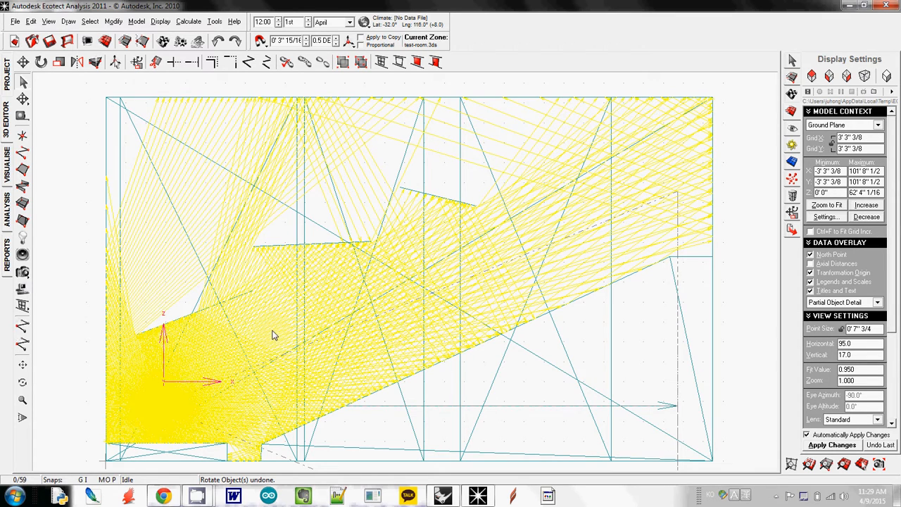
{"action": "mouse_move", "coordinate": [302, 304]}
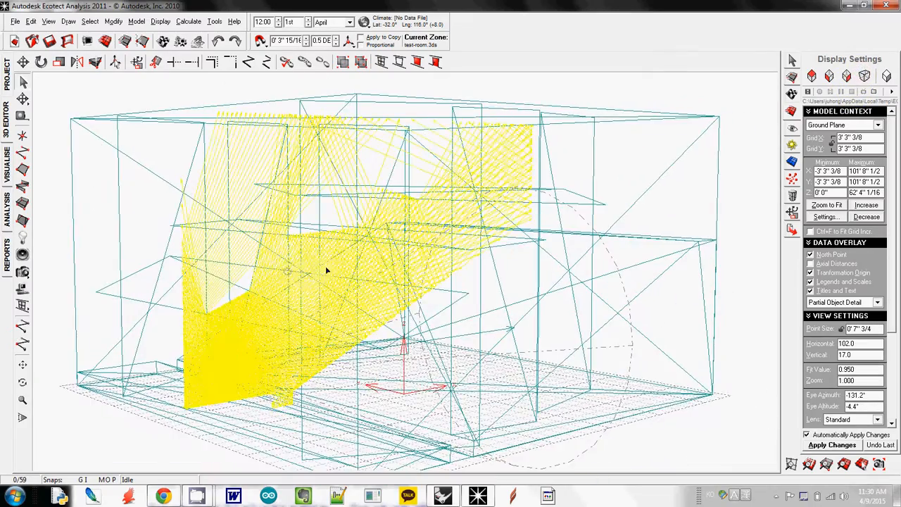
{"action": "left_click_drag", "start_coordinate": [326, 270], "coordinate": [481, 299]}
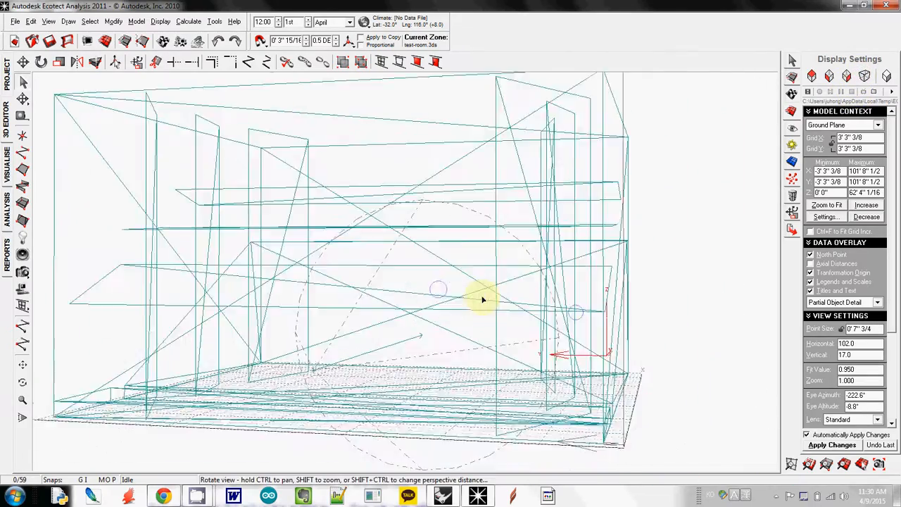
{"action": "left_click_drag", "start_coordinate": [483, 300], "coordinate": [433, 335]}
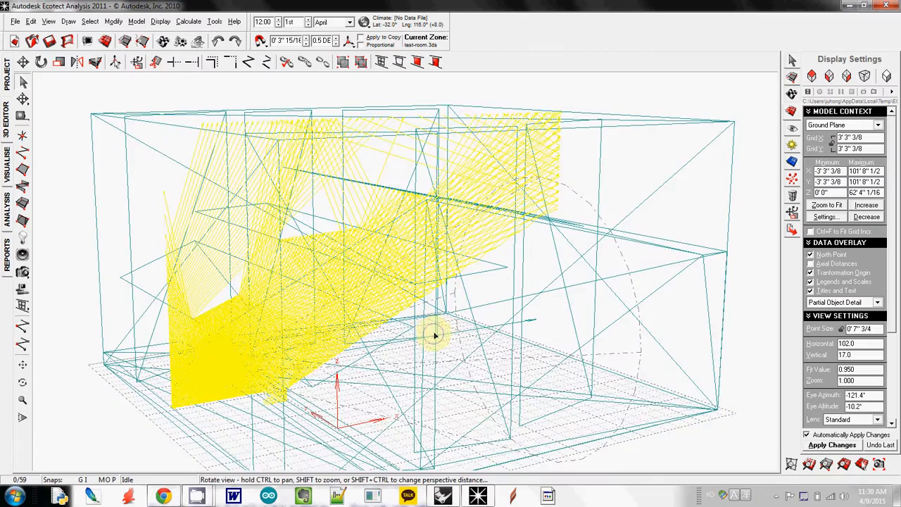
{"action": "left_click_drag", "start_coordinate": [433, 335], "coordinate": [382, 282]}
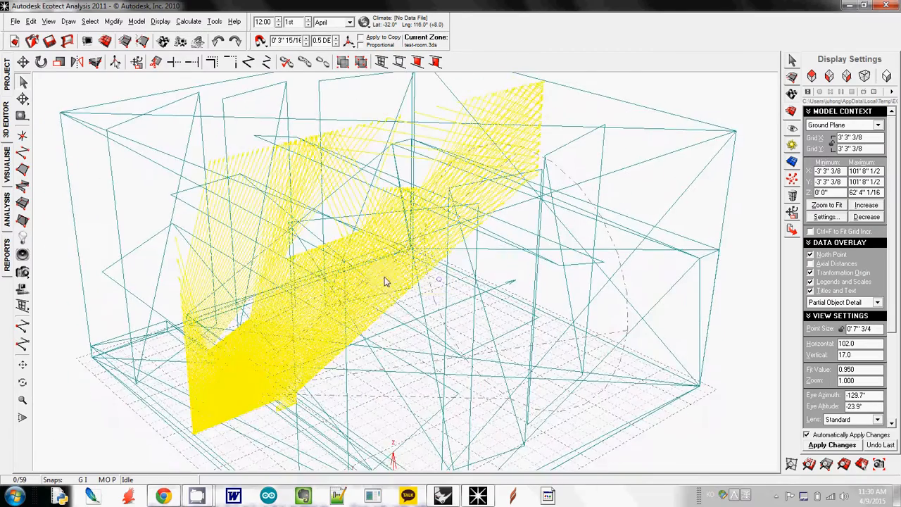
{"action": "left_click_drag", "start_coordinate": [383, 282], "coordinate": [378, 247]}
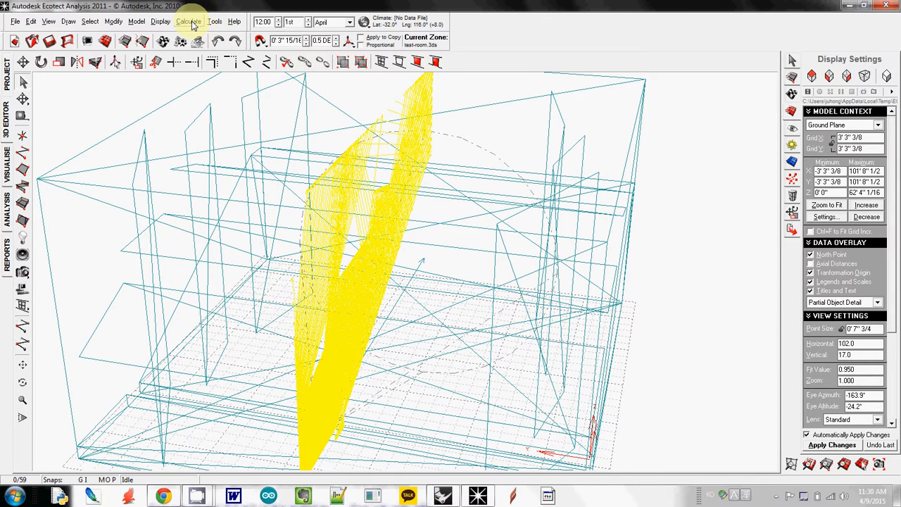
Begin a new Linked Acoustic Rays calculation, clearing the vertical ray sheet
{"action": "left_click", "coordinate": [188, 21]}
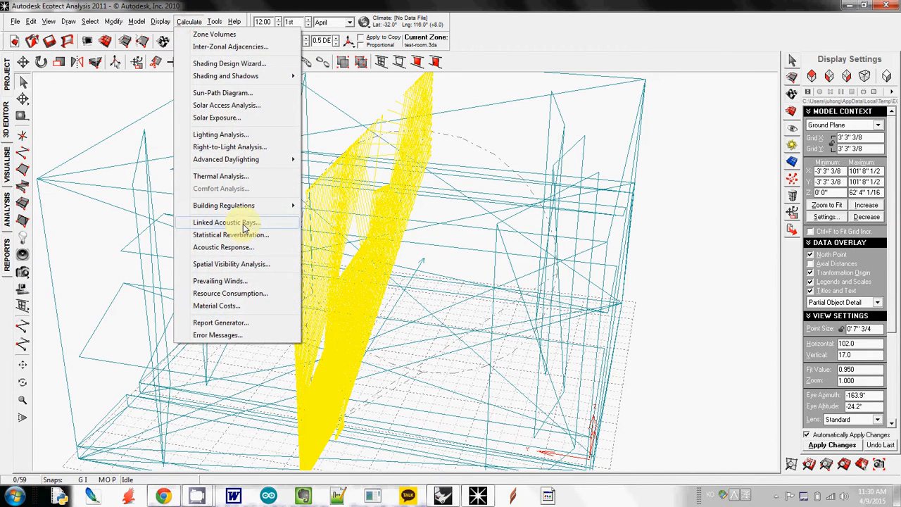
{"action": "left_click", "coordinate": [225, 222]}
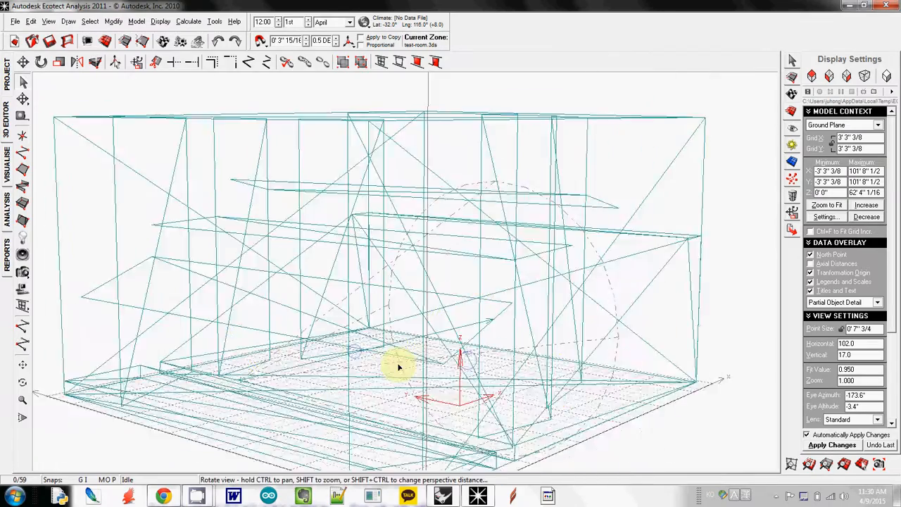
Rotate the view to see the horizontal ray spray from above the room
{"action": "left_click_drag", "start_coordinate": [397, 366], "coordinate": [366, 335]}
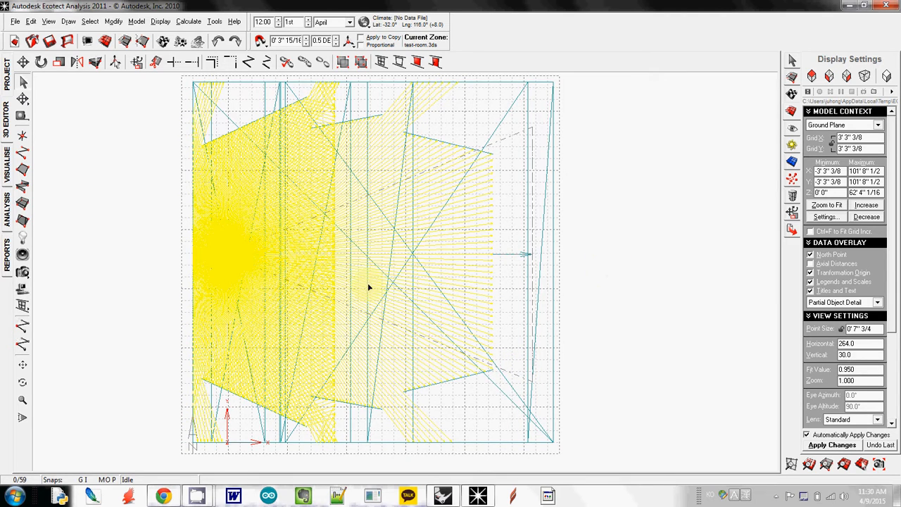
{"action": "mouse_move", "coordinate": [318, 273]}
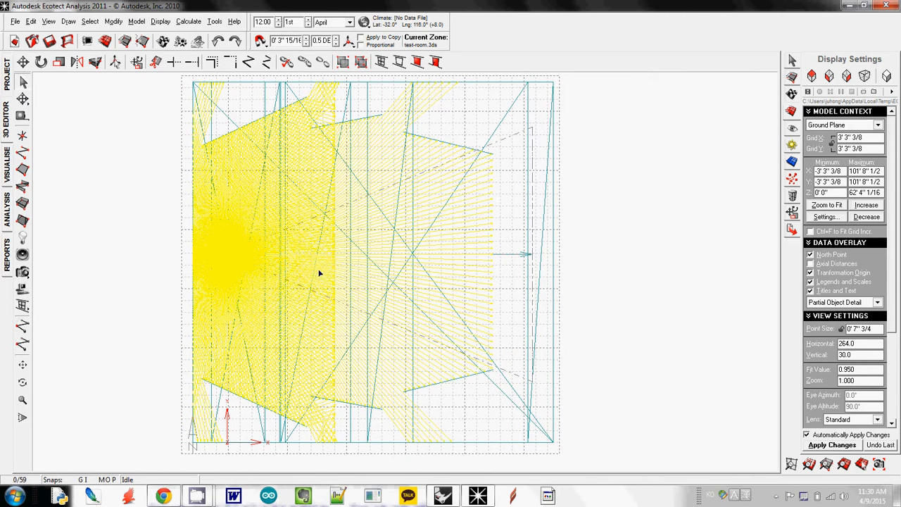